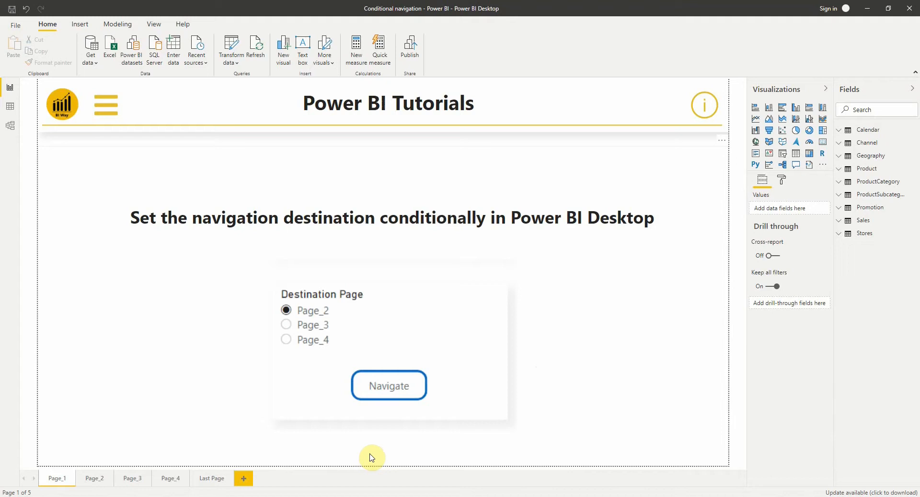
{"action": "mouse_move", "coordinate": [286, 324]}
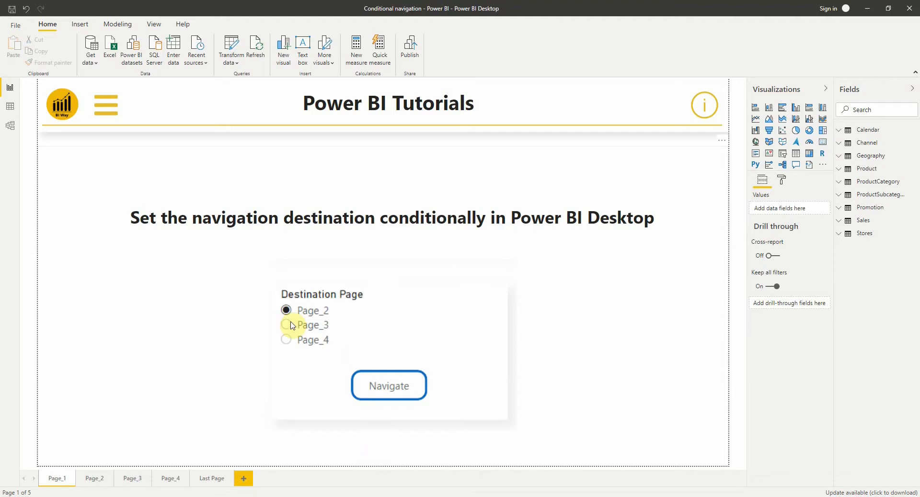
{"action": "mouse_move", "coordinate": [403, 242]}
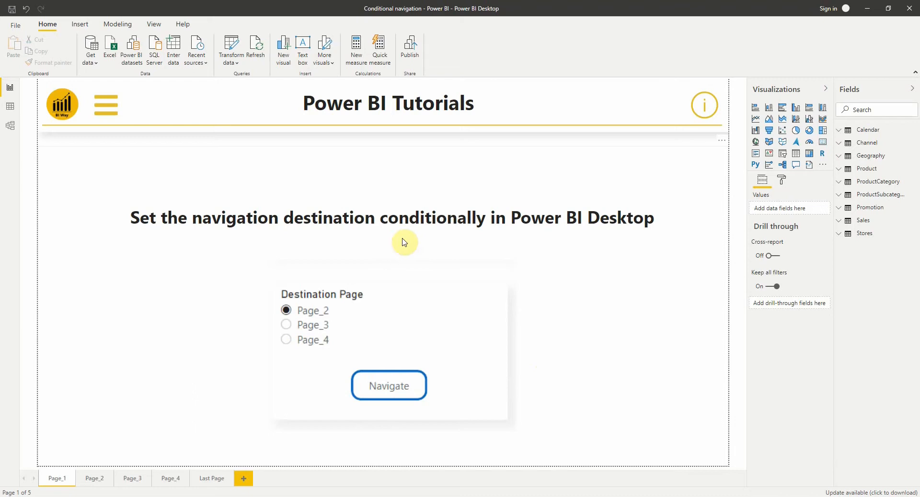
{"action": "mouse_move", "coordinate": [370, 292]}
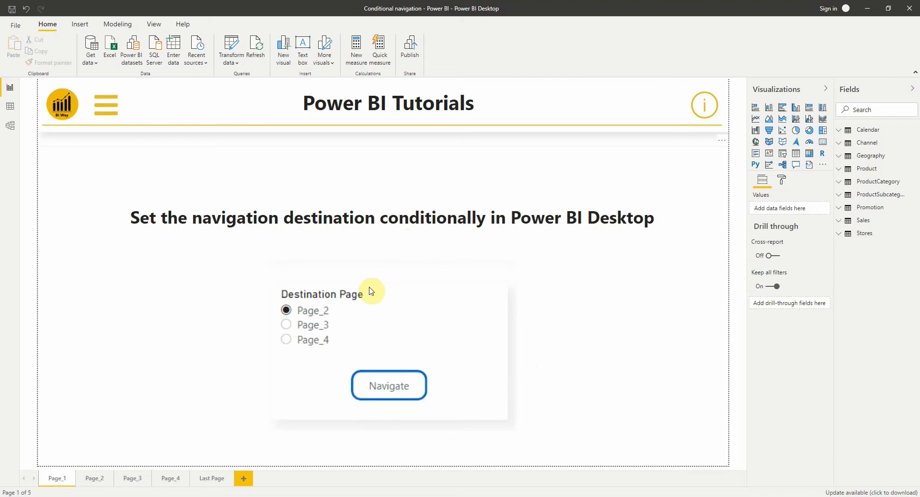
{"action": "mouse_move", "coordinate": [395, 362]}
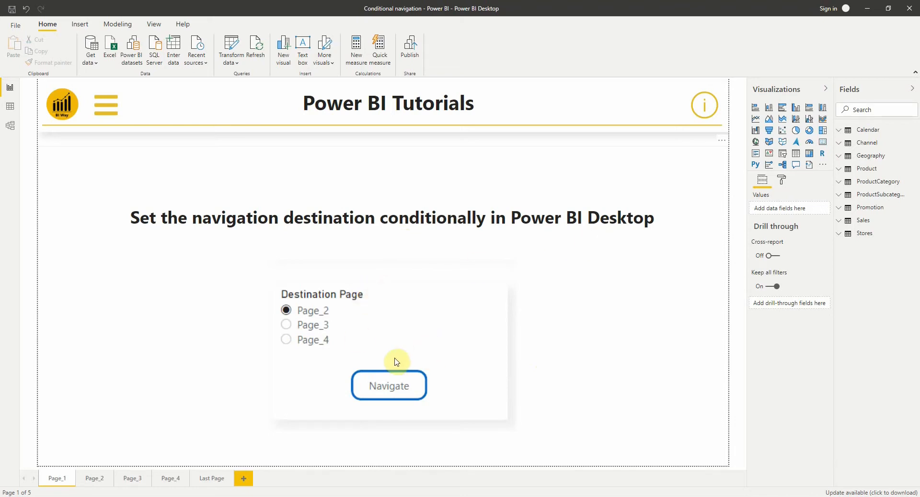
{"action": "mouse_move", "coordinate": [230, 348]}
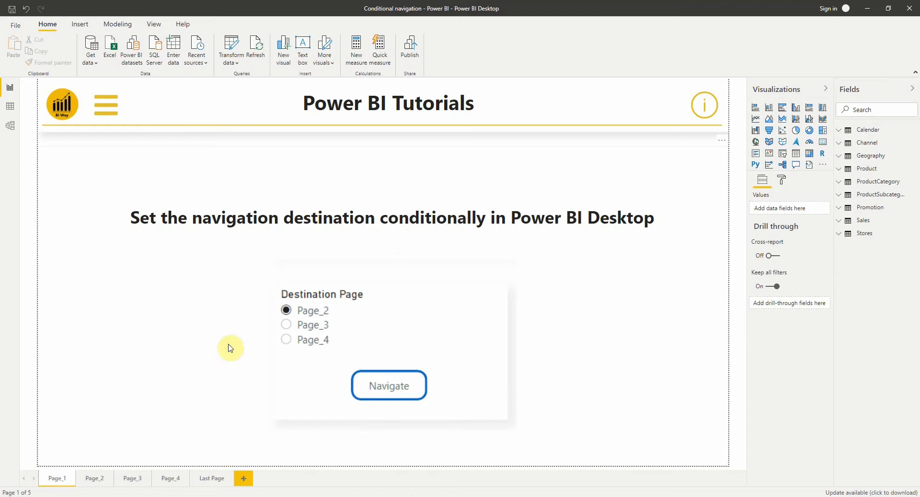
Step: Browse Page_2, Page_3 and Page_4, then come back to the Page_2 sales dashboard
{"action": "left_click", "coordinate": [388, 386]}
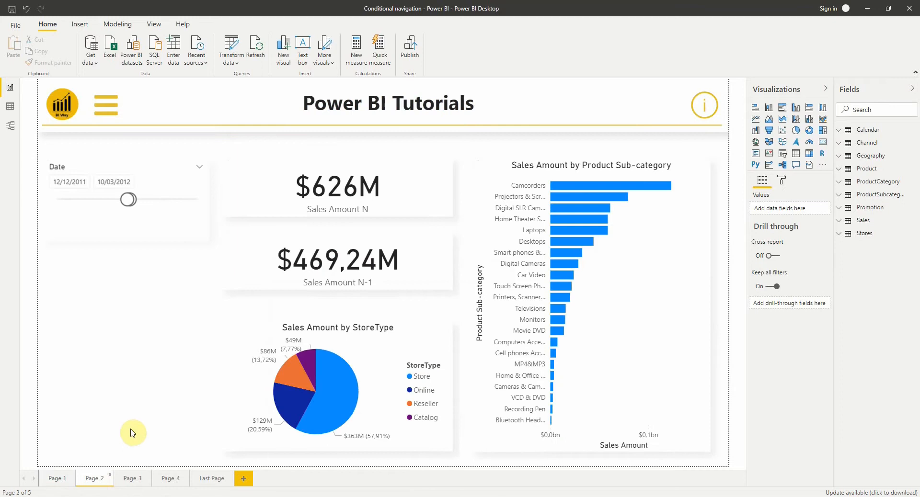
{"action": "left_click", "coordinate": [131, 478]}
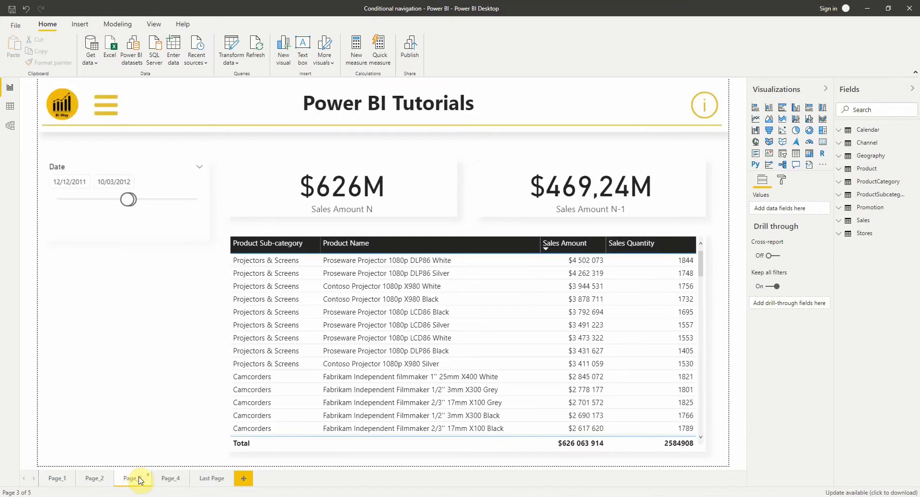
{"action": "left_click", "coordinate": [171, 478]}
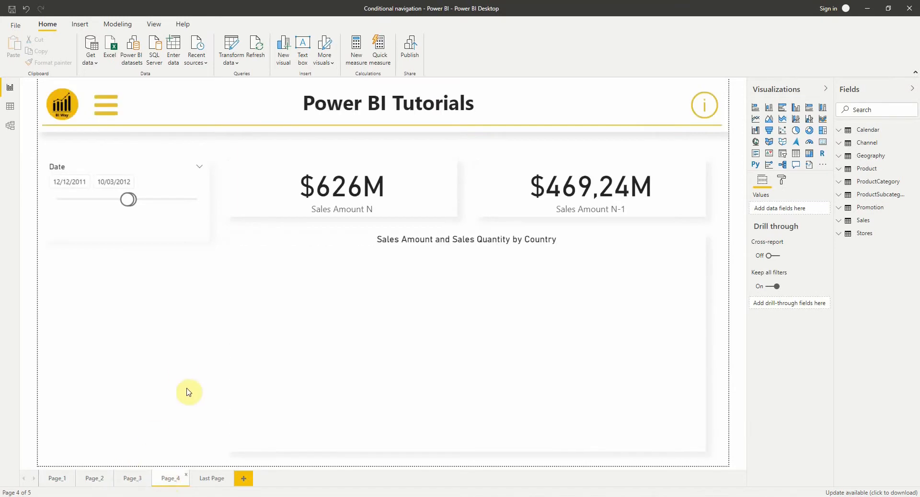
{"action": "left_click", "coordinate": [93, 478]}
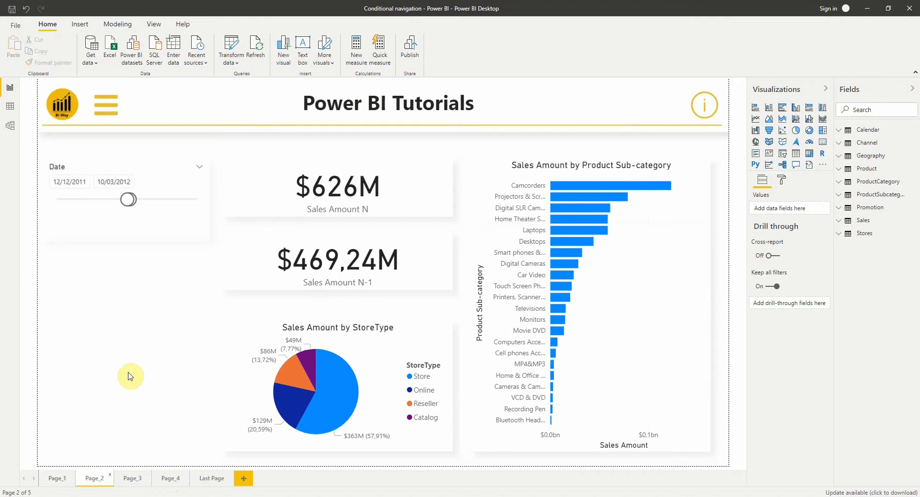
{"action": "mouse_move", "coordinate": [148, 386]}
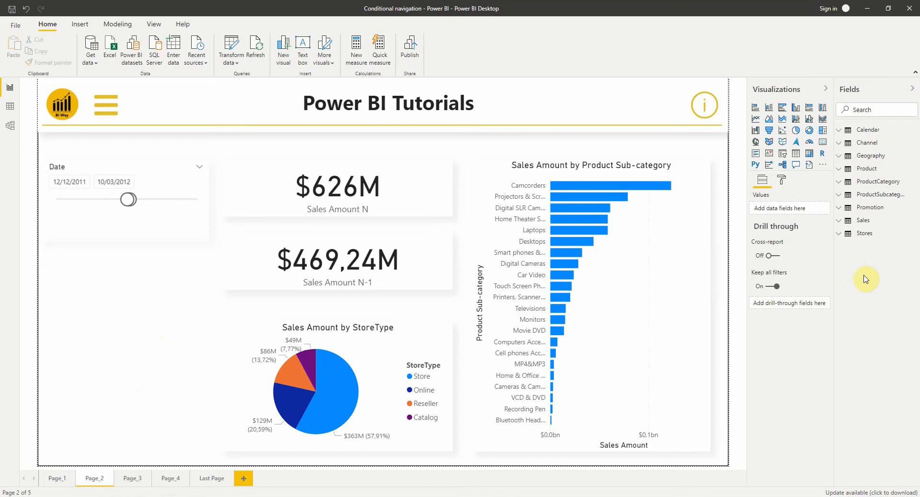
{"action": "mouse_move", "coordinate": [173, 48]}
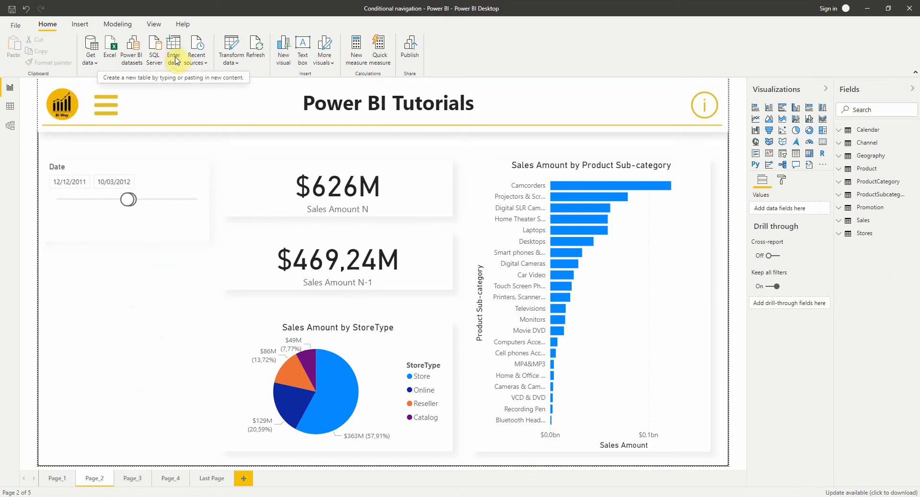
Step: Enter data manually: column DestinationPage with Page_2, Page_3, Page_4, table named NavigationTable, loaded
{"action": "left_click", "coordinate": [174, 48]}
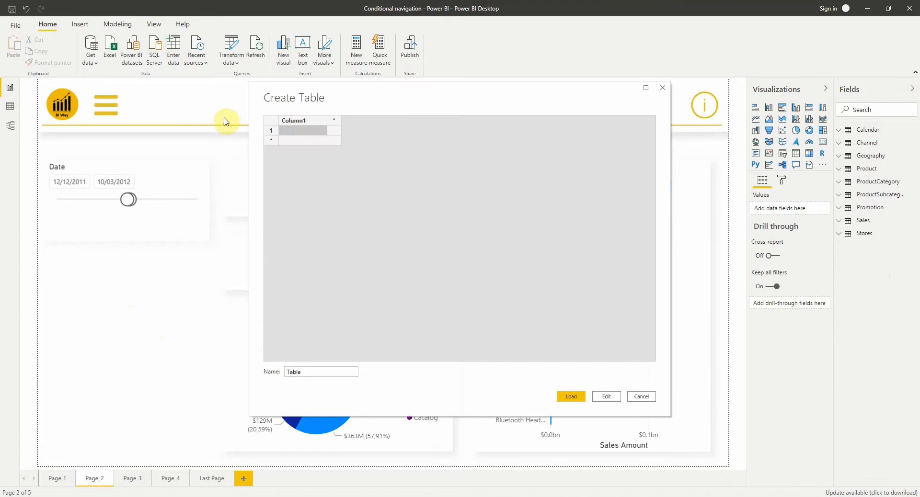
{"action": "double_click", "coordinate": [295, 122]}
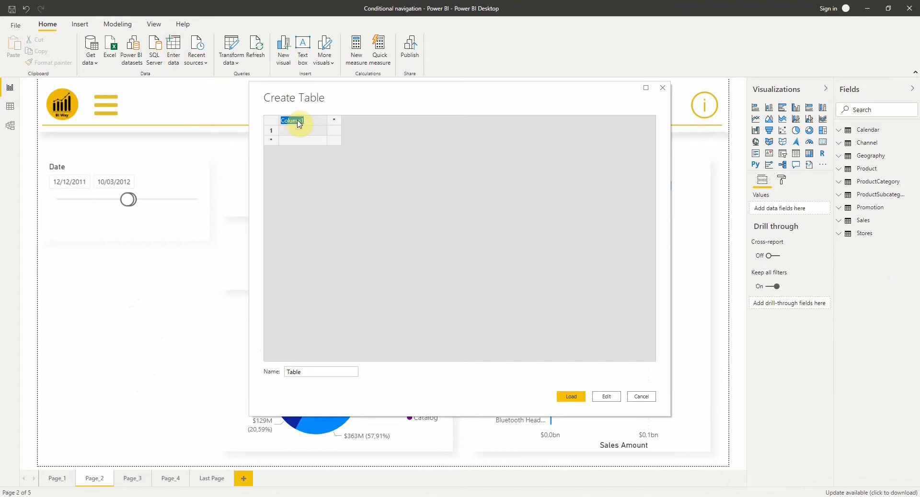
{"action": "type", "text": "DestinationPage"}
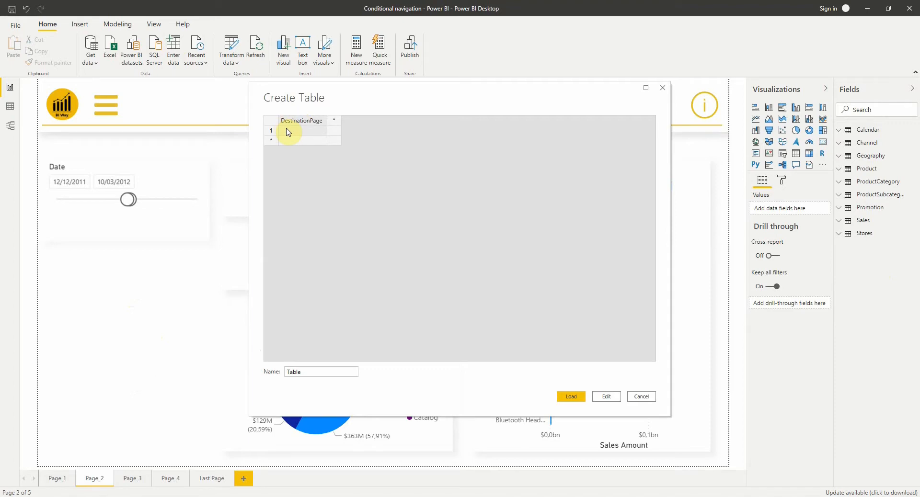
{"action": "type", "text": "Page_2"}
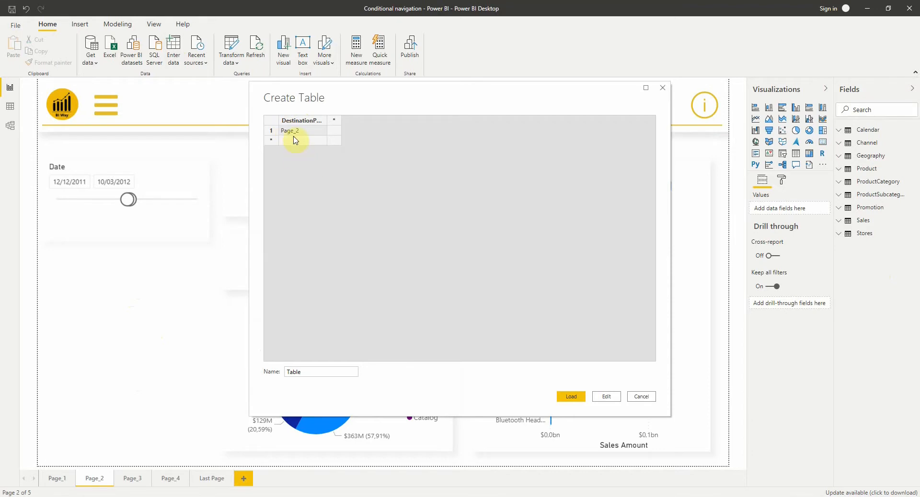
{"action": "mouse_move", "coordinate": [371, 282]}
{"action": "type", "text": "Naviga"}
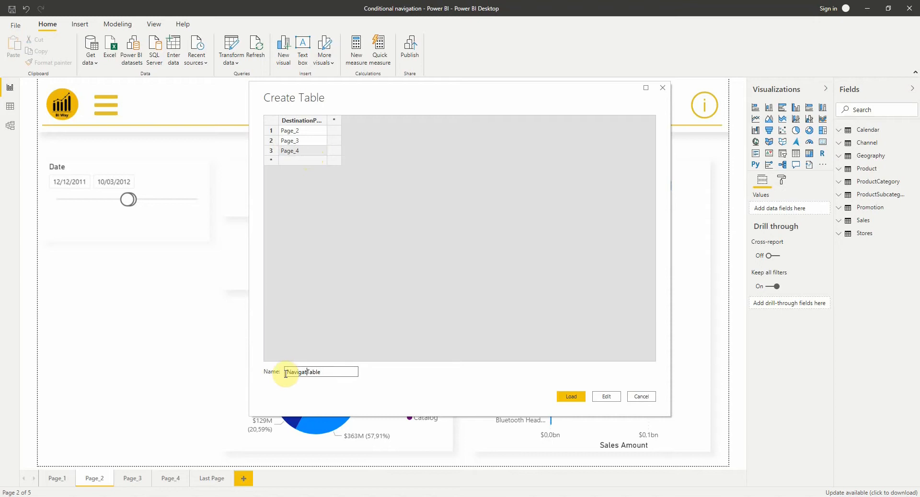
{"action": "left_click", "coordinate": [569, 397]}
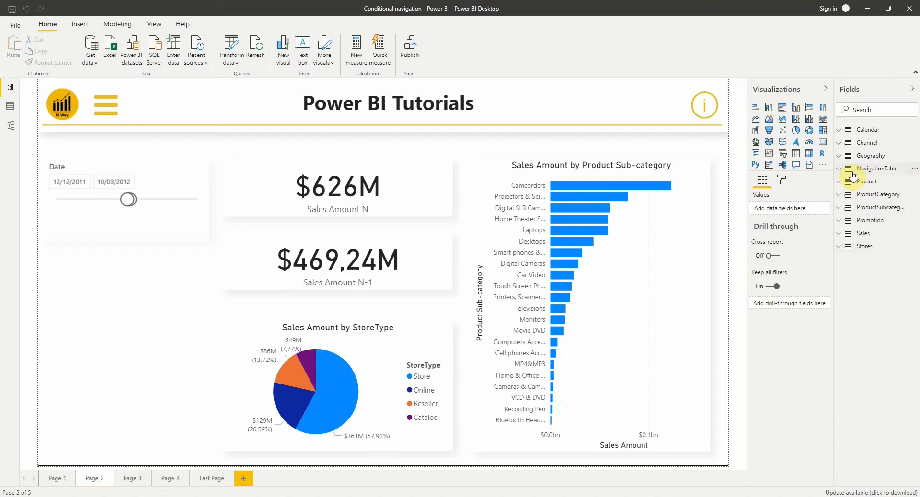
Step: Expand NavigationTable in the field list to reveal the DestinationPage column
{"action": "left_click", "coordinate": [782, 155]}
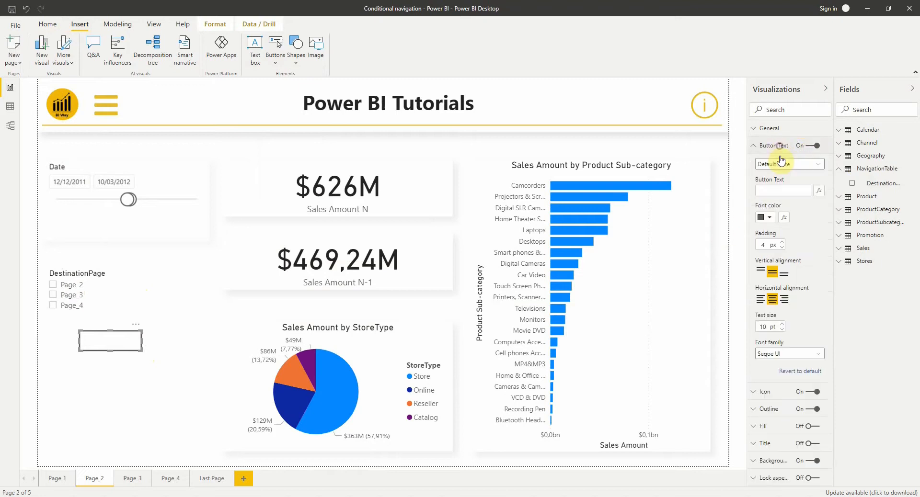
Step: Set button text to Navigate, round edges 7 px and a blue outline colour, then view the result
{"action": "type", "text": "Navigate"}
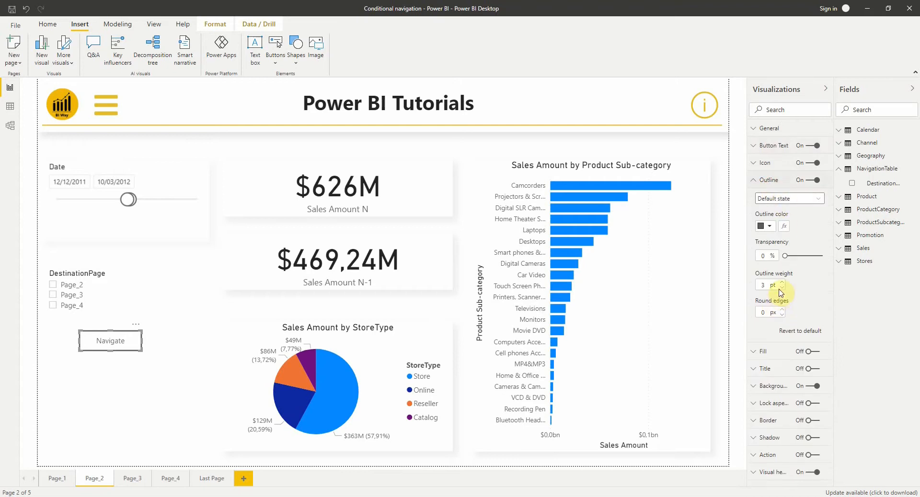
{"action": "left_click", "coordinate": [781, 309]}
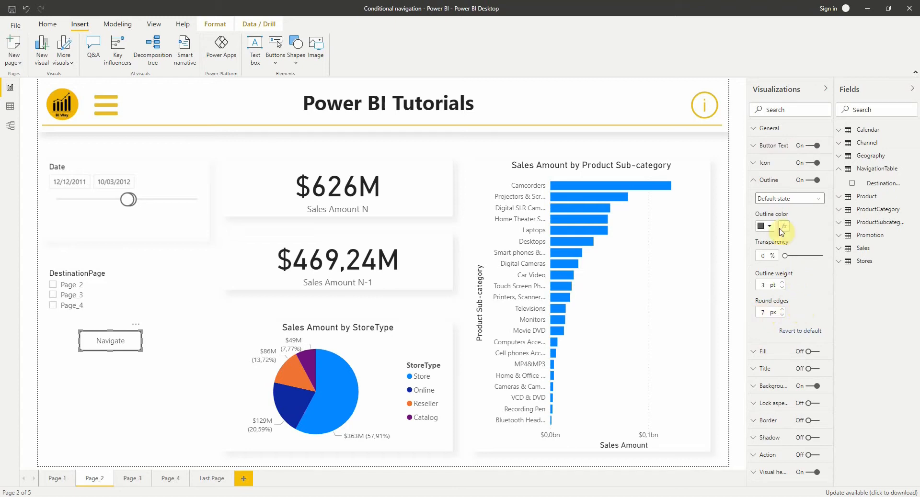
{"action": "left_click", "coordinate": [761, 226]}
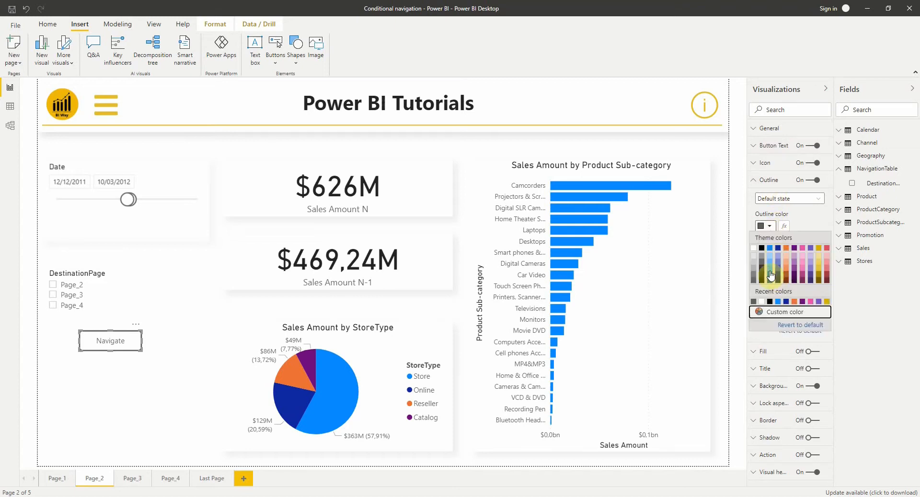
{"action": "left_click", "coordinate": [552, 243]}
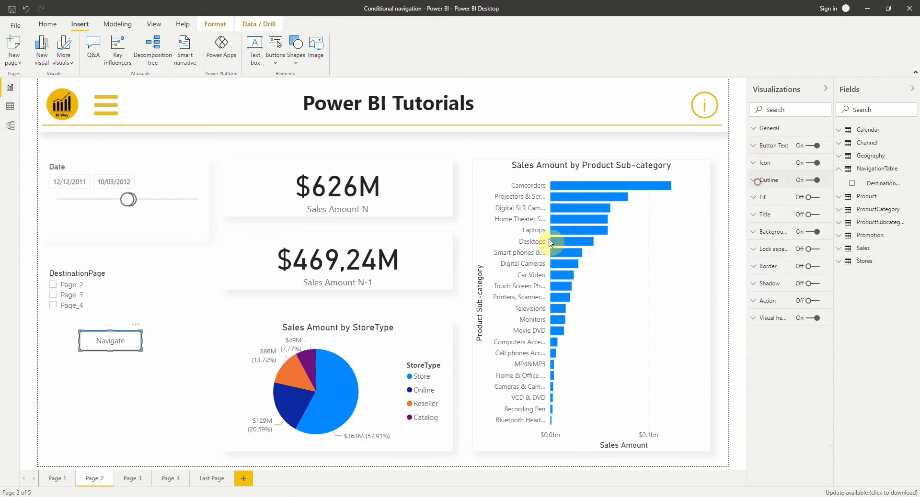
{"action": "left_click", "coordinate": [110, 341]}
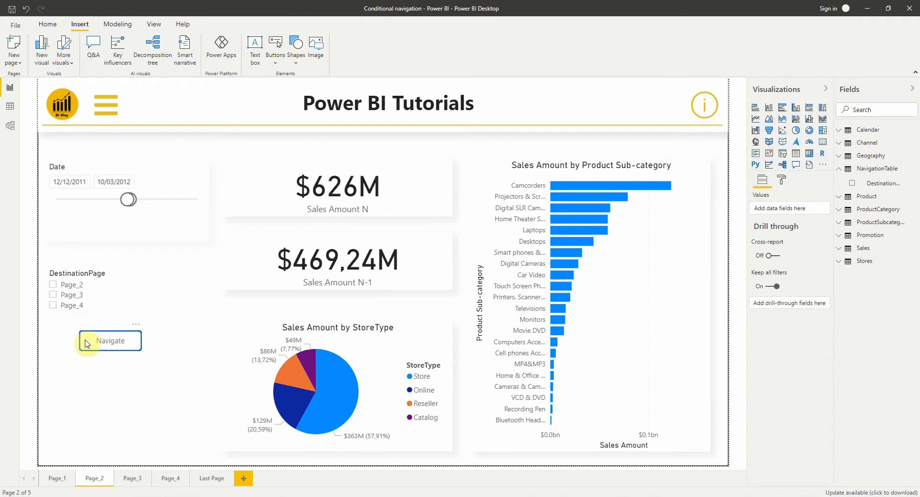
Step: Give the Navigate button a Page navigation action with destination based on the DestinationPage field
{"action": "left_click", "coordinate": [109, 341]}
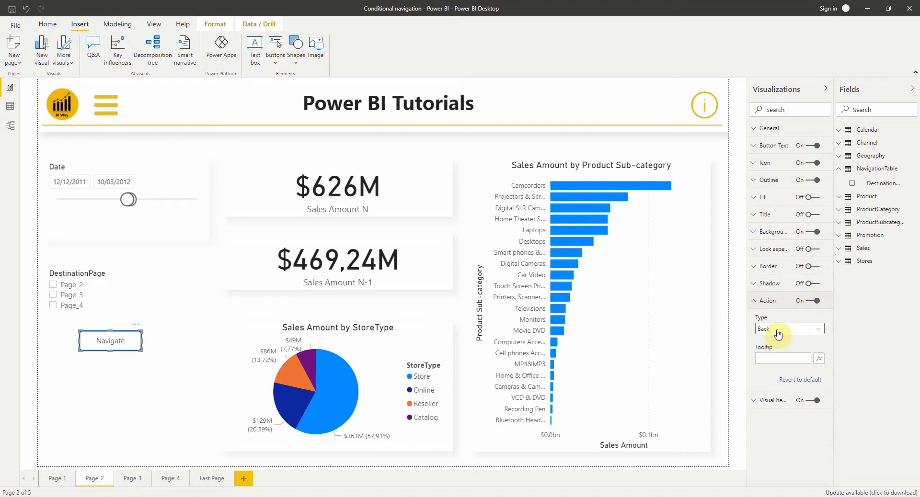
{"action": "left_click", "coordinate": [784, 329]}
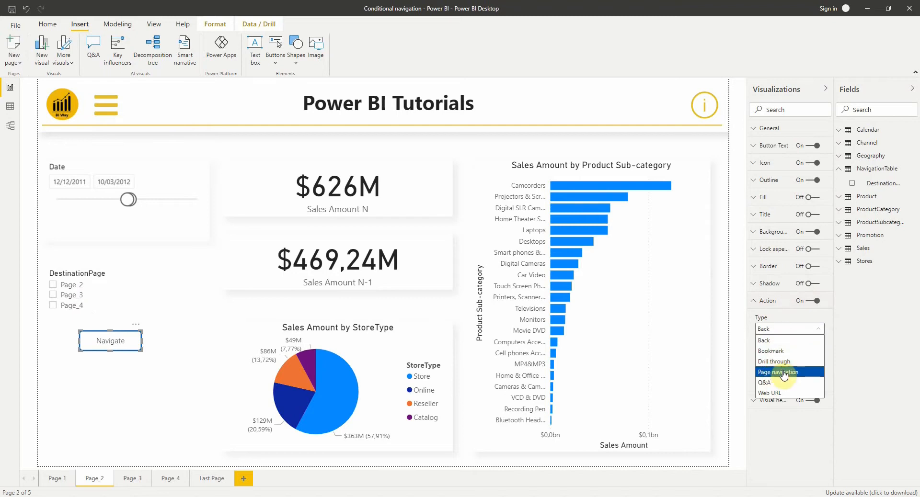
{"action": "left_click", "coordinate": [778, 372]}
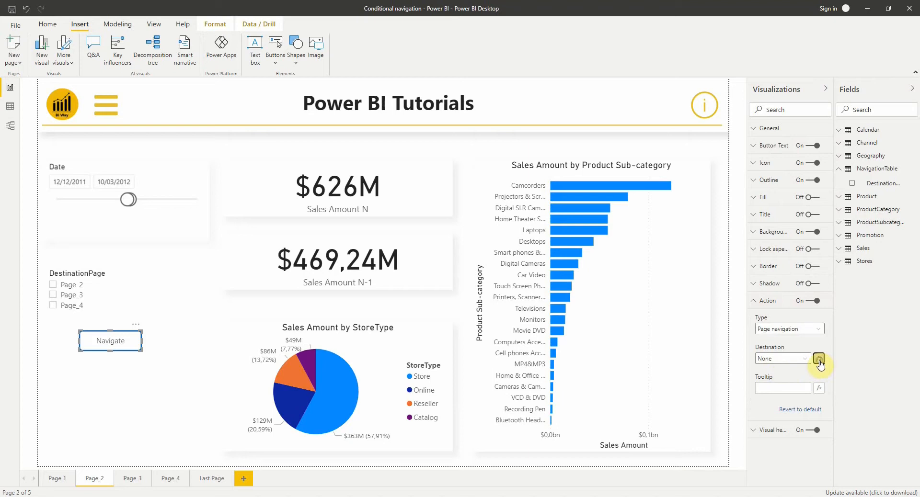
{"action": "left_click", "coordinate": [819, 358]}
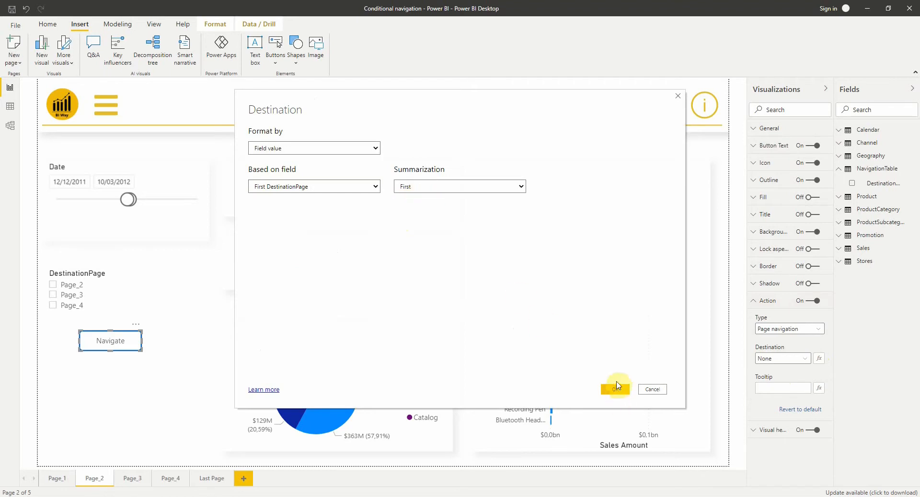
{"action": "left_click", "coordinate": [615, 389]}
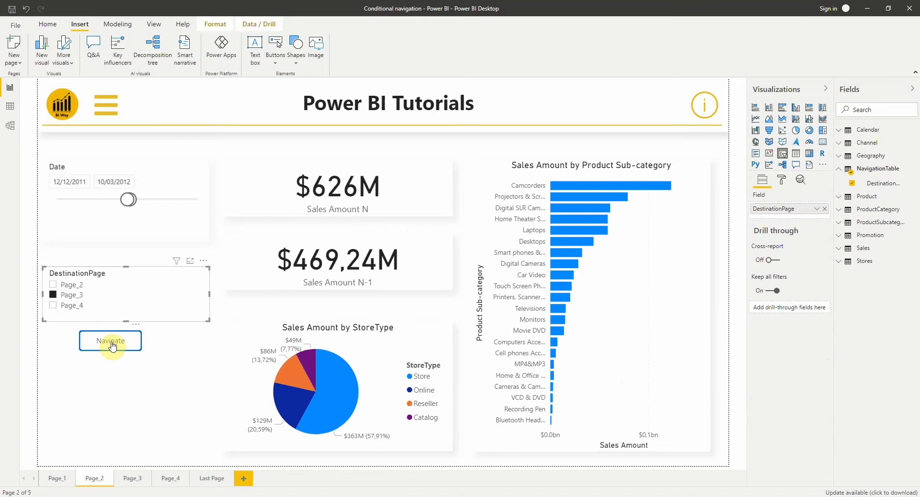
Step: Use Navigate to jump to the slicer-selected page, then navigate back to Page_2
{"action": "left_click", "coordinate": [109, 341]}
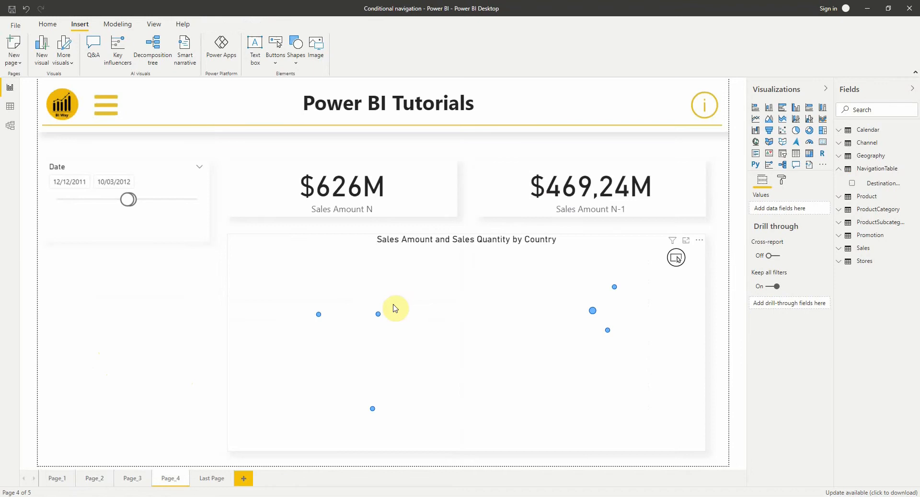
{"action": "left_click", "coordinate": [94, 478]}
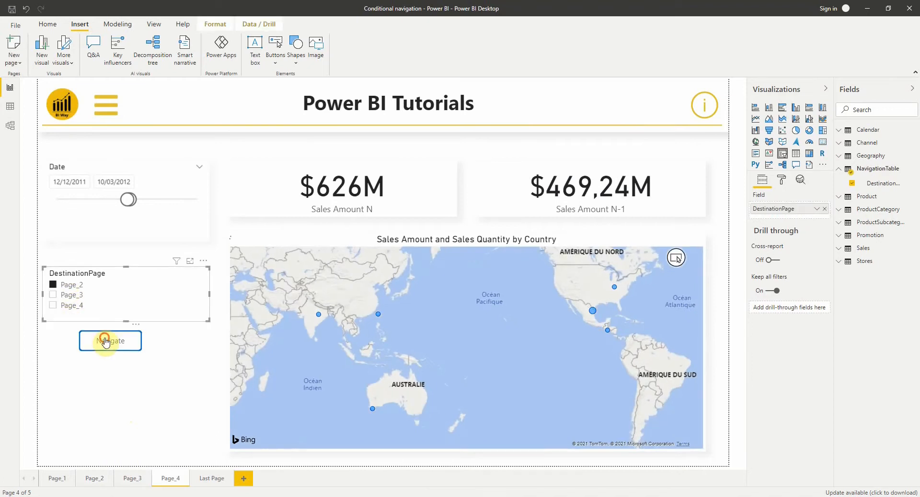
{"action": "left_click", "coordinate": [110, 341]}
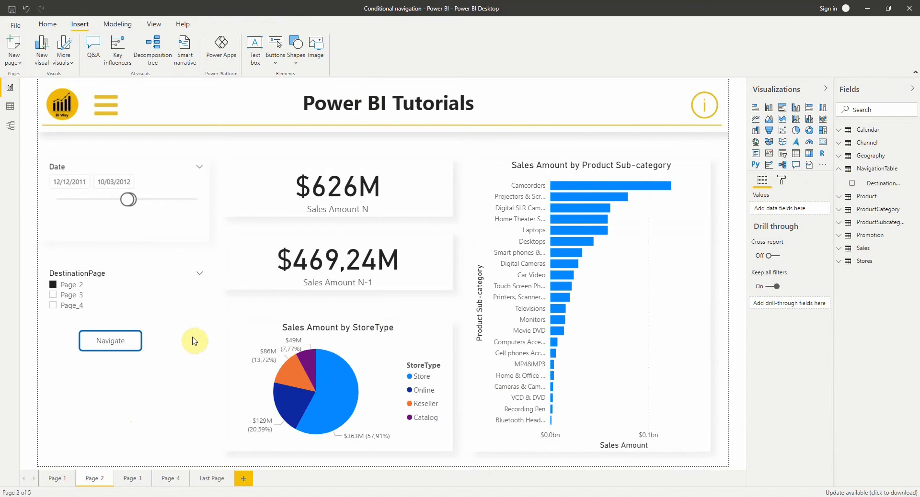
{"action": "mouse_move", "coordinate": [884, 239]}
{"action": "type", "text": "Go_to_Page_3 = BLANK()"}
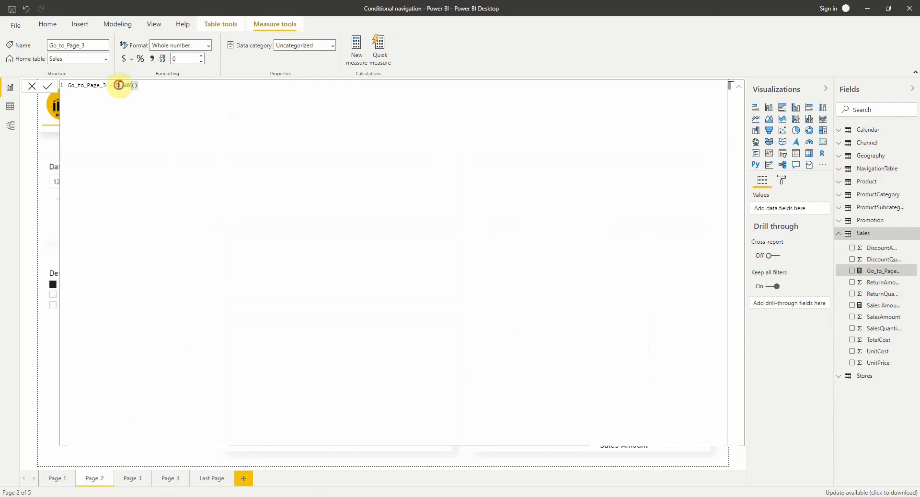
Step: Enter Go_to_Page_3 = IF(SELECTEDVALUE(NavigationTable[DestinationPage])="Page_3","Page_3",BLANK()) and commit it
{"action": "double_click", "coordinate": [125, 85]}
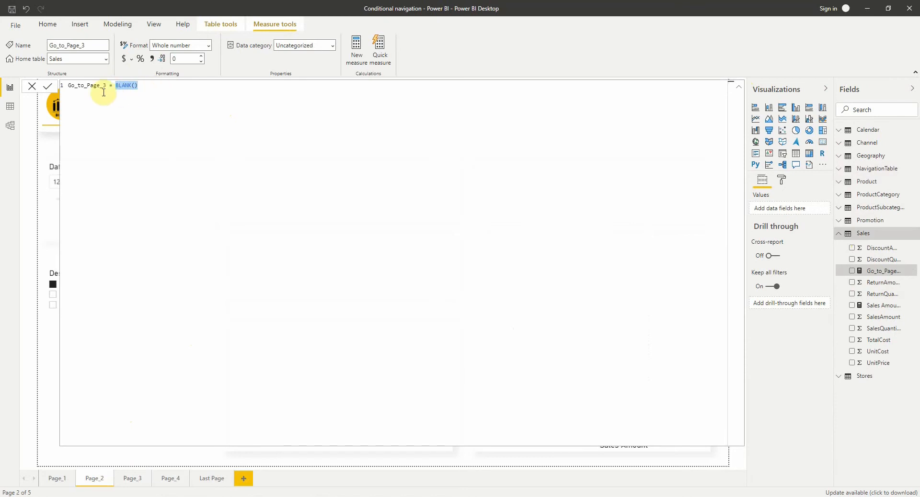
{"action": "type", "text": "IF(SELECTEDVALUE(de"}
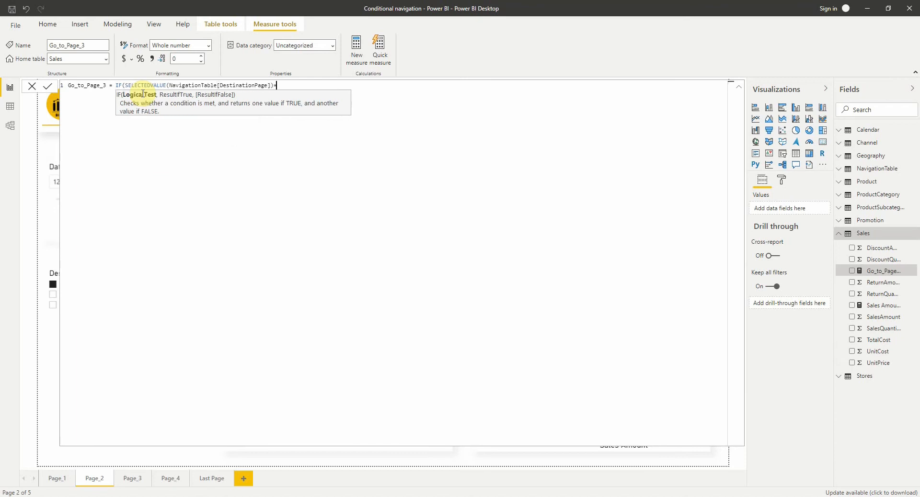
{"action": "type", "text": "=\"Page_3"}
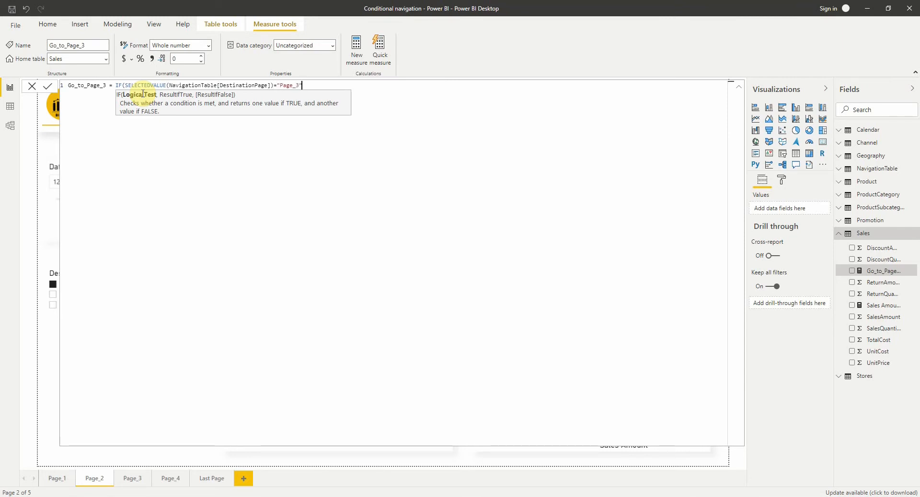
{"action": "type", "text": ","}
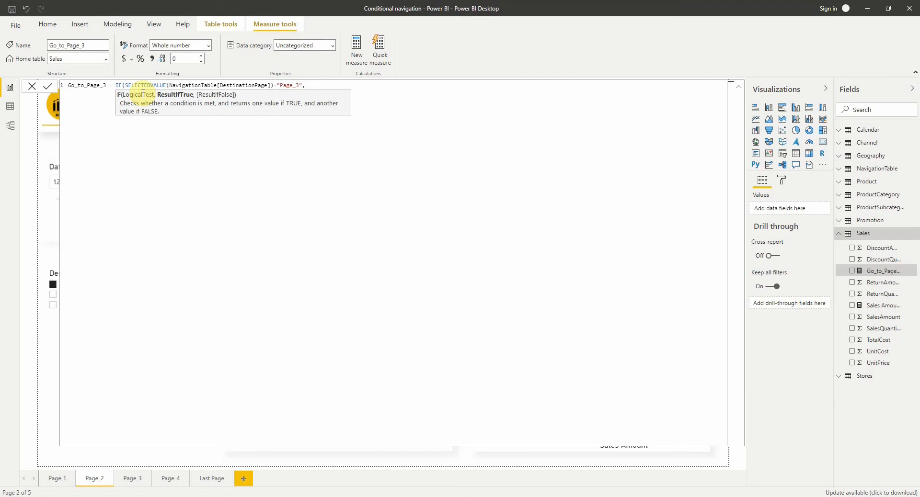
{"action": "type", "text": "\"Page_"}
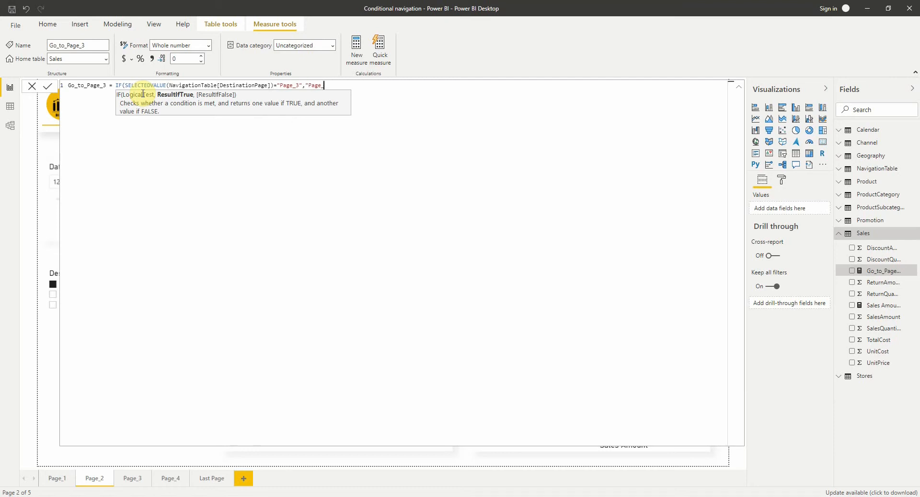
{"action": "type", "text": "3\""}
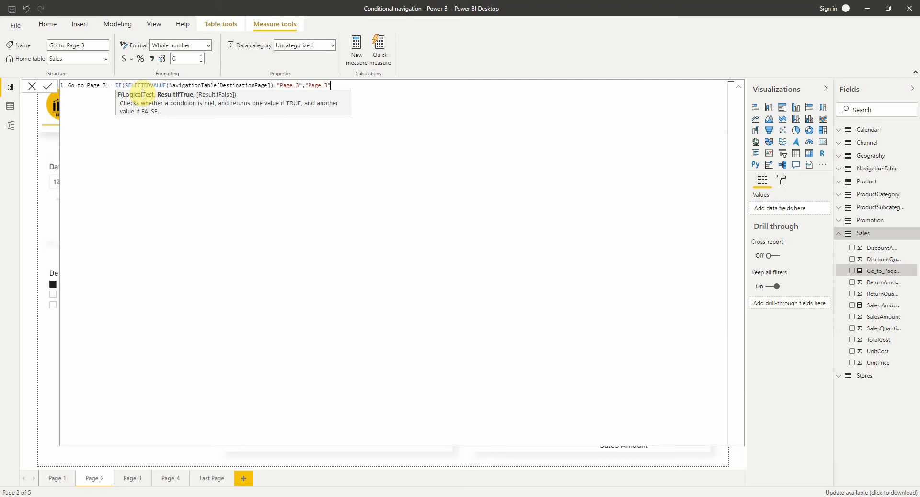
{"action": "type", "text": "Bla"}
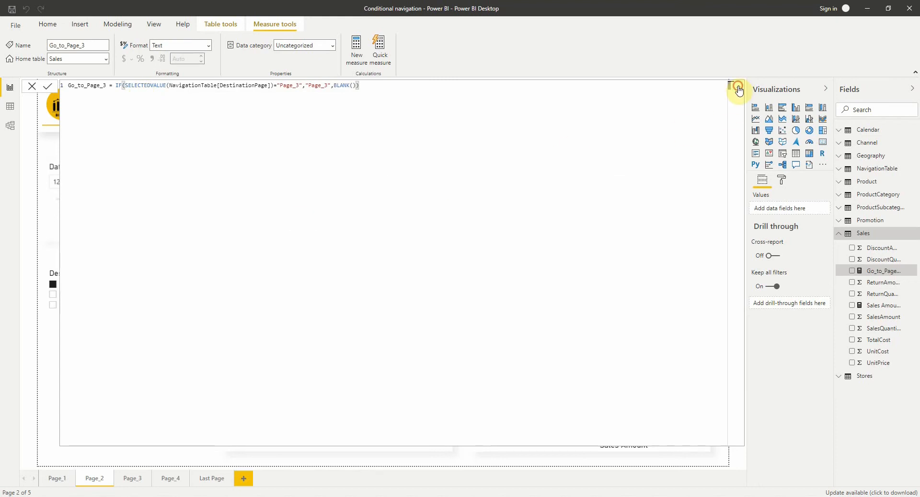
{"action": "left_click", "coordinate": [738, 90]}
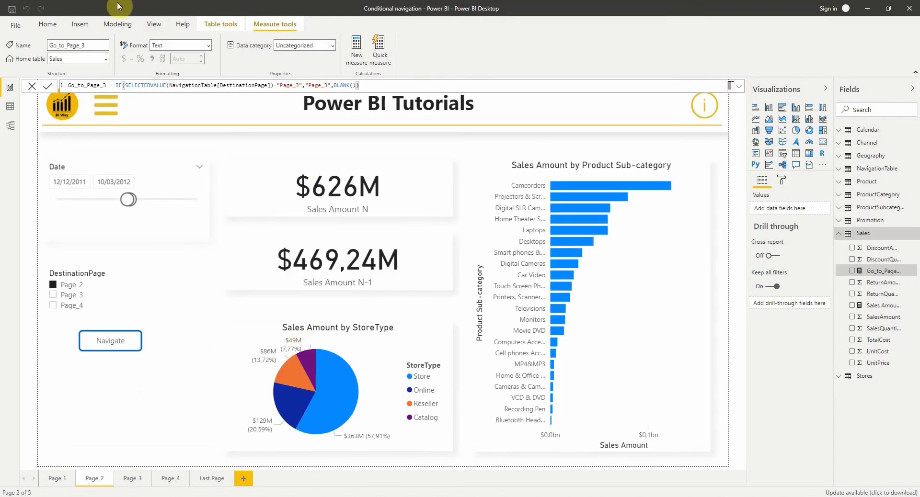
Step: Insert a second blank button on Page_2 and turn its Action on
{"action": "left_click", "coordinate": [275, 48]}
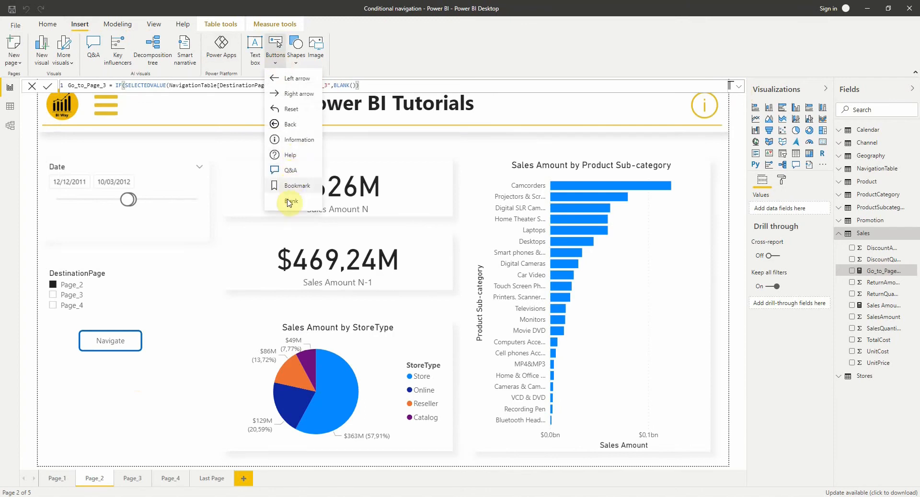
{"action": "left_click", "coordinate": [291, 201]}
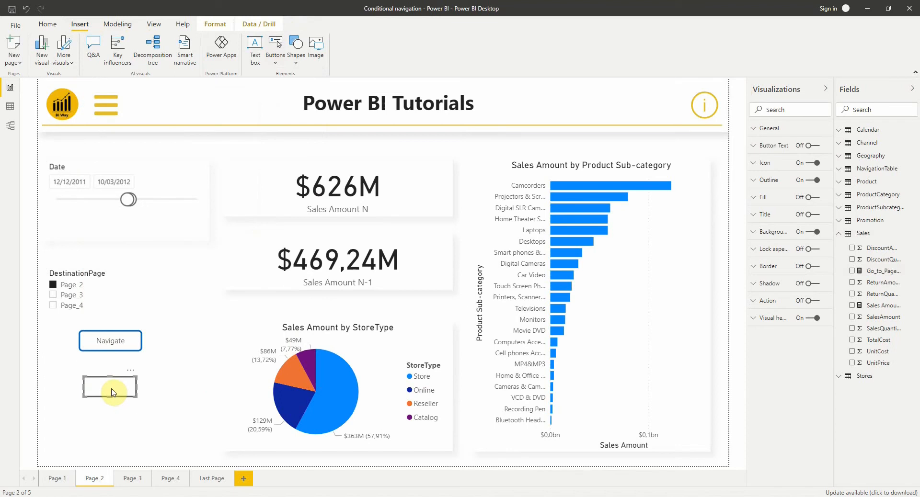
{"action": "left_click", "coordinate": [818, 359]}
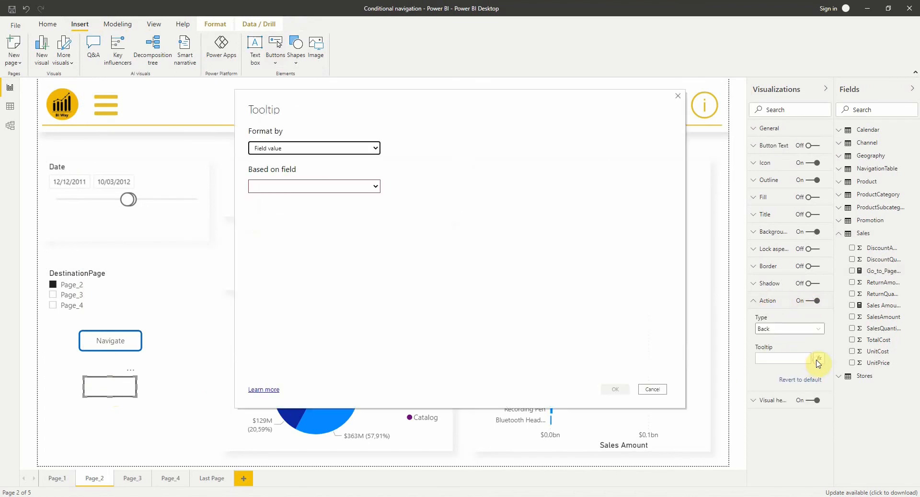
Step: Set its action to Page navigation with destination based on the Go_to_Page_3 measure
{"action": "left_click", "coordinate": [789, 329]}
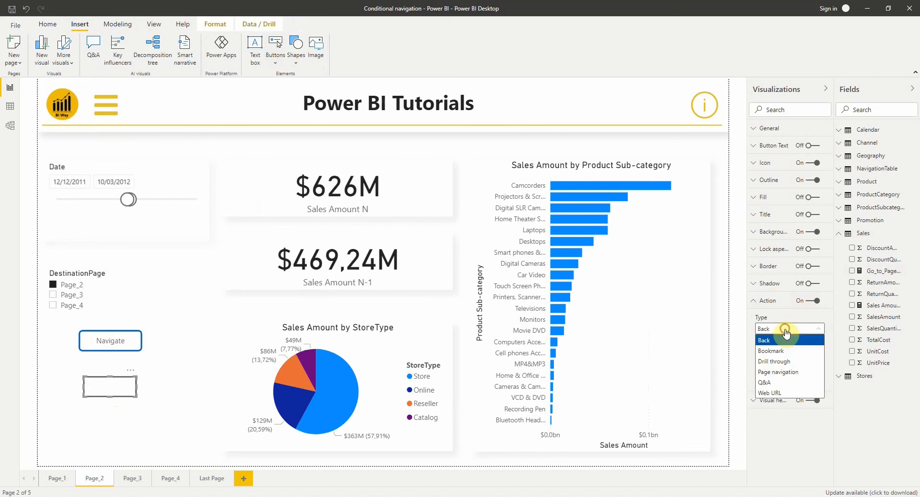
{"action": "left_click", "coordinate": [778, 372]}
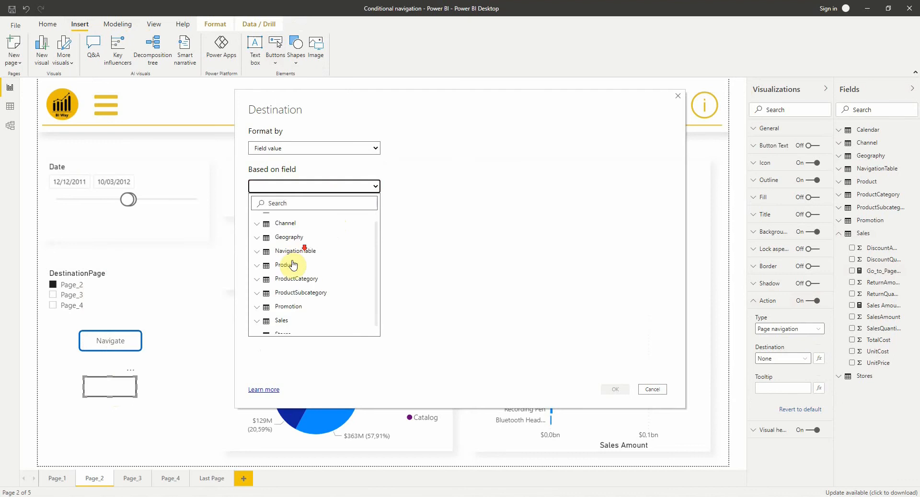
{"action": "scroll", "scroll_direction": "down", "scroll_amount": 3}
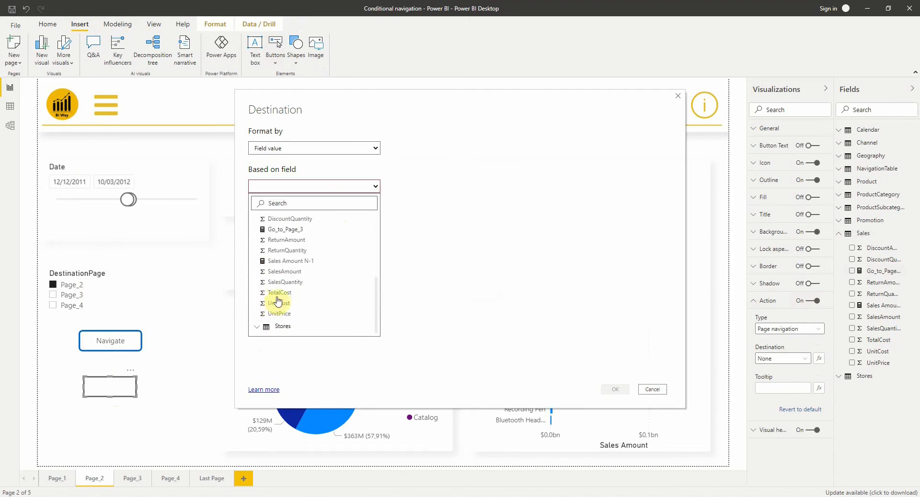
{"action": "left_click", "coordinate": [285, 229]}
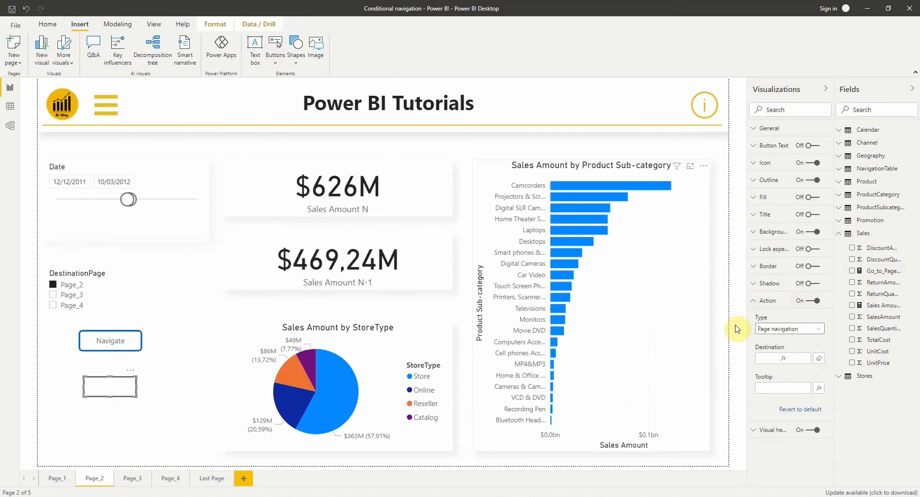
{"action": "left_click", "coordinate": [109, 387]}
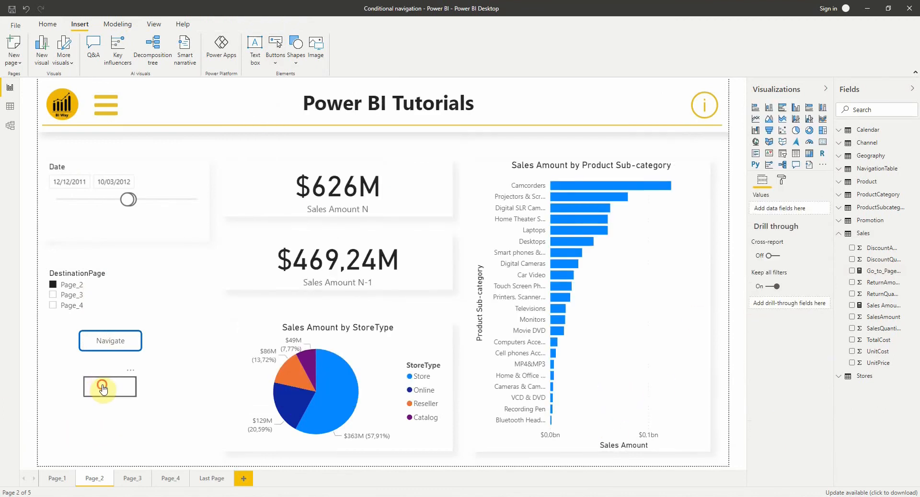
{"action": "mouse_move", "coordinate": [109, 389]}
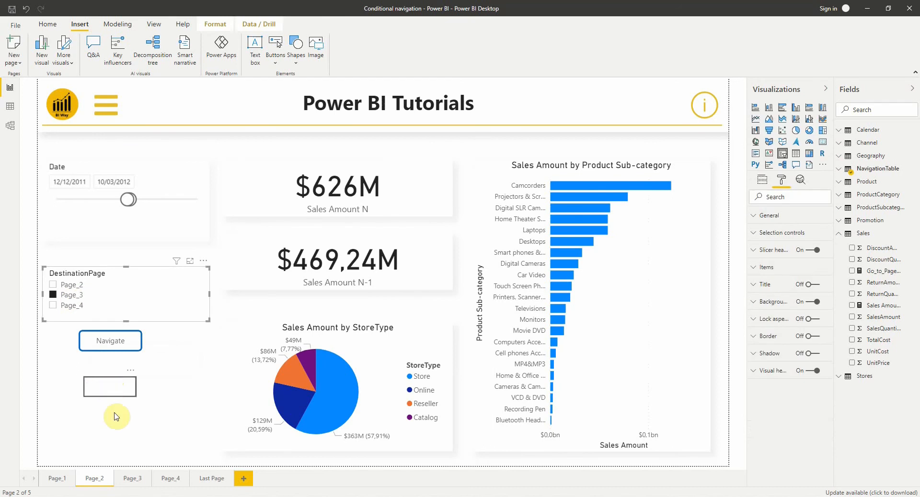
{"action": "left_click", "coordinate": [109, 387]}
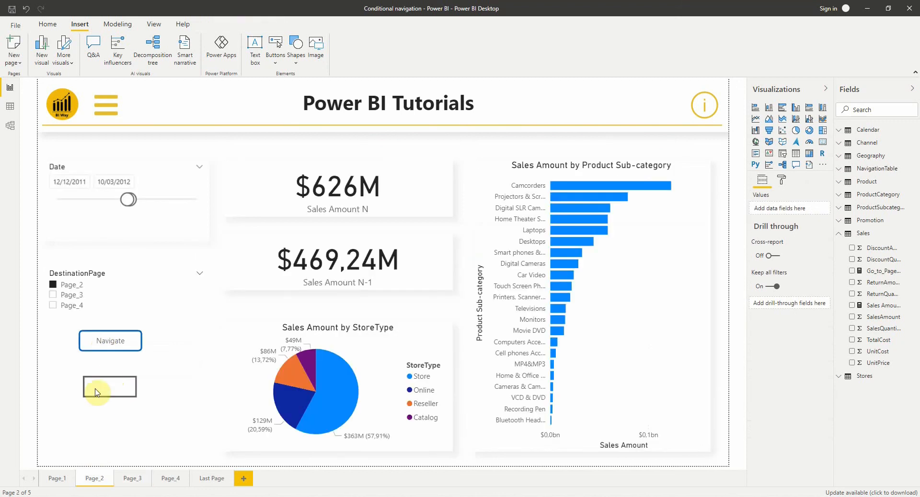